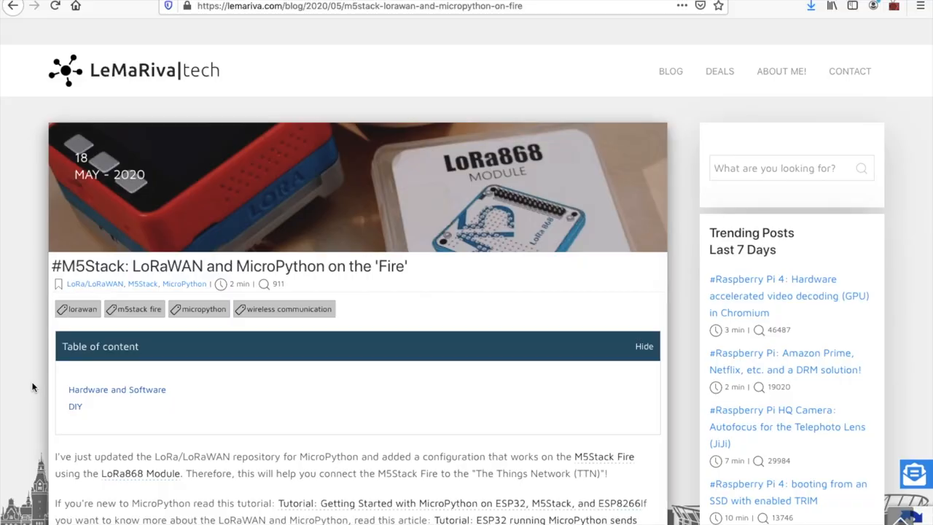
scroll(down, 3)
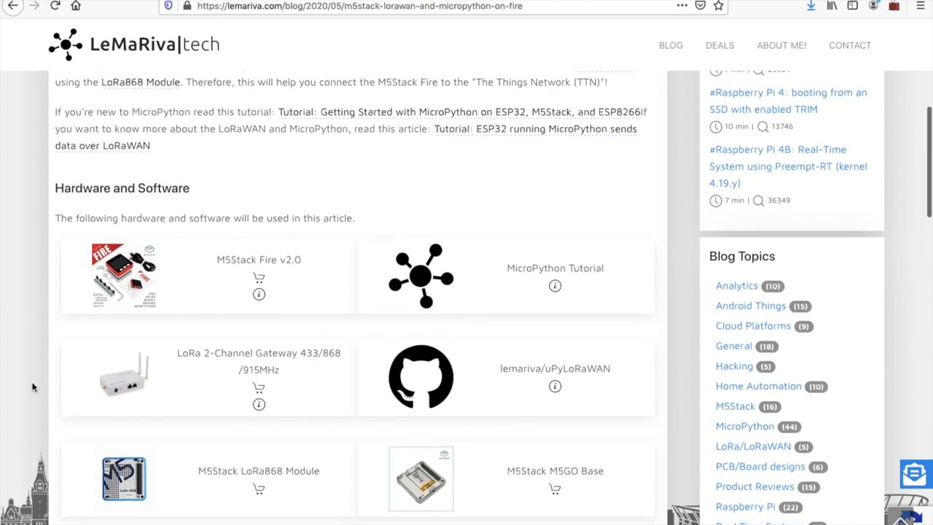
scroll(down, 3)
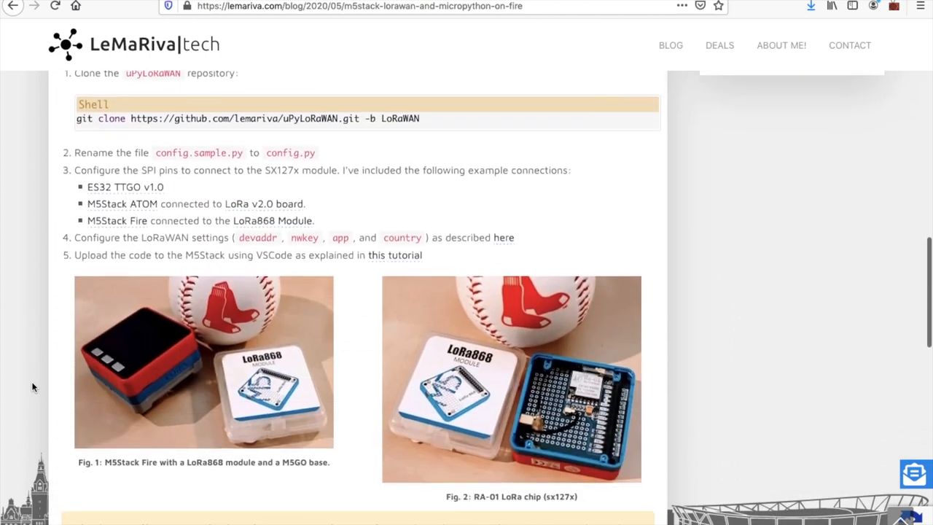
scroll(down, 3)
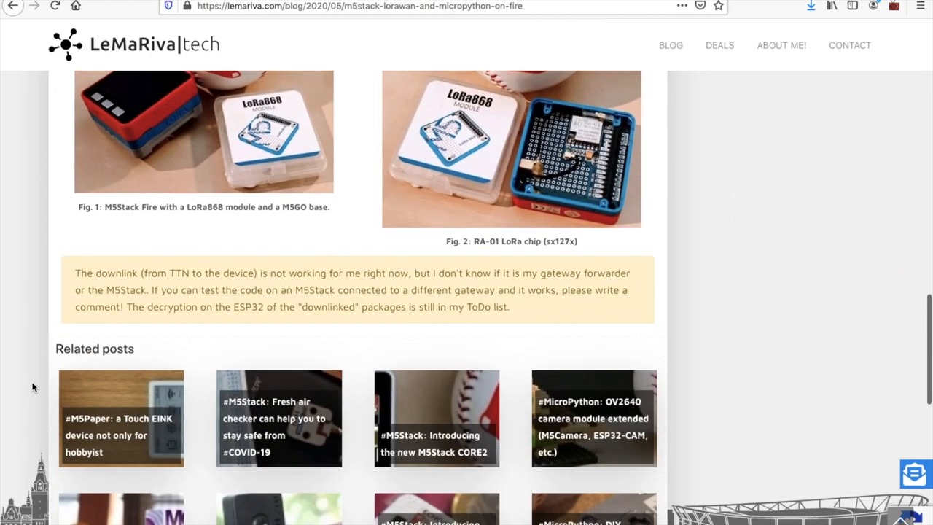
scroll(down, 3)
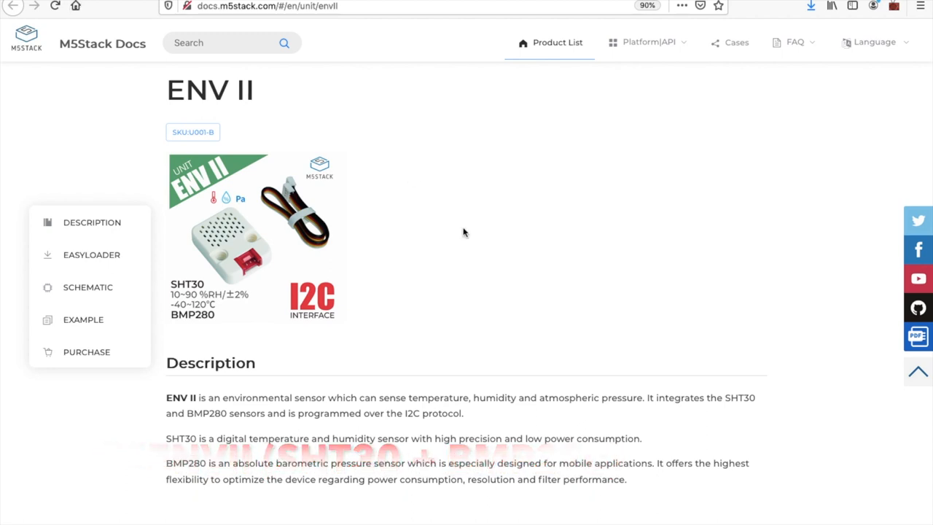
mouse_move(478, 251)
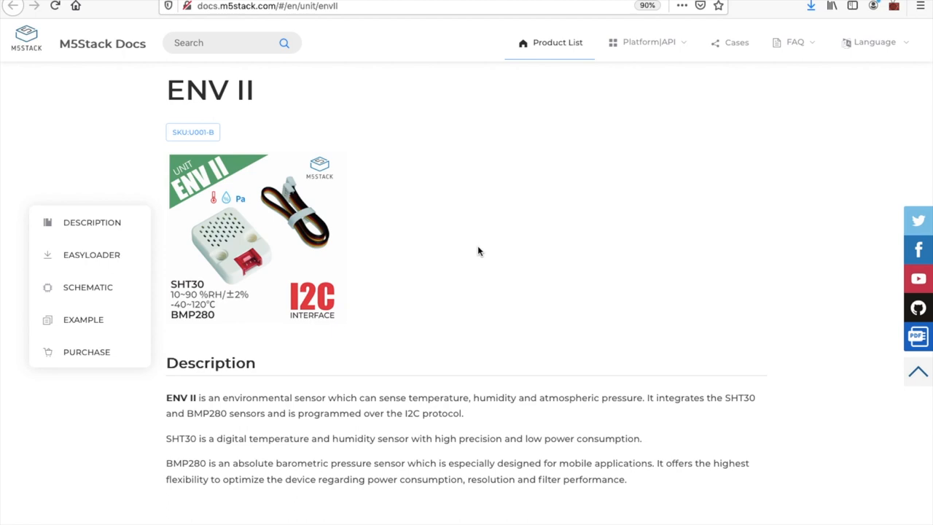
scroll(down, 3)
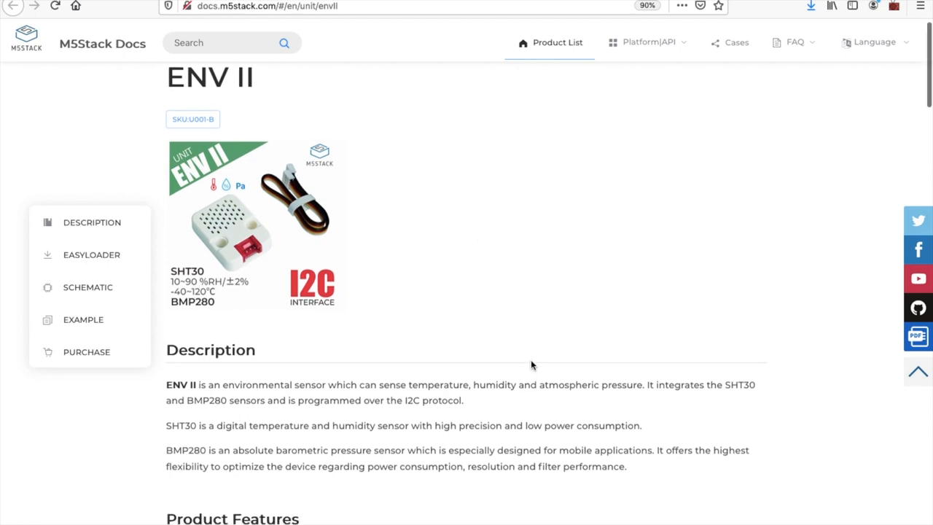